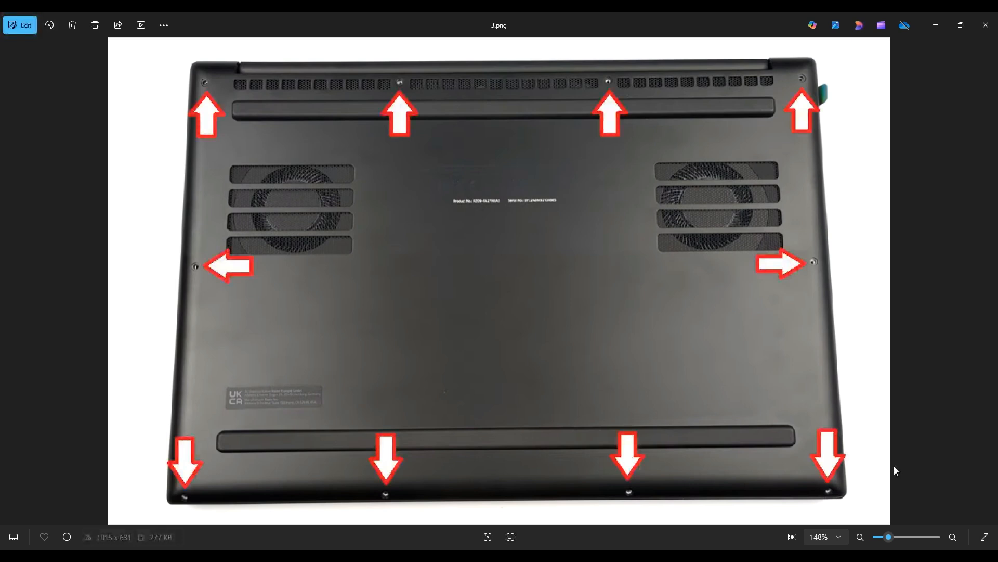
pyautogui.moveTo(792, 82)
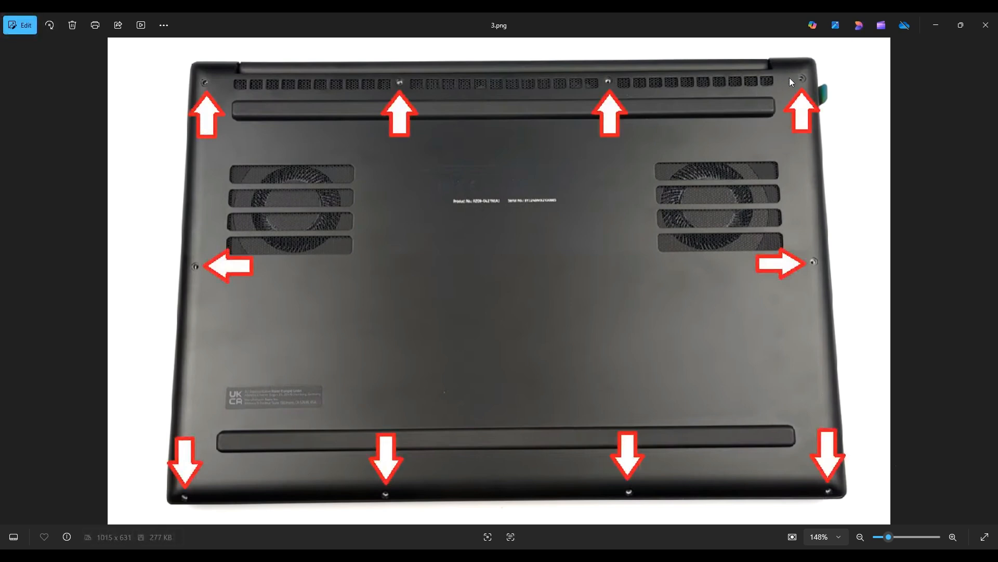
pyautogui.moveTo(847, 493)
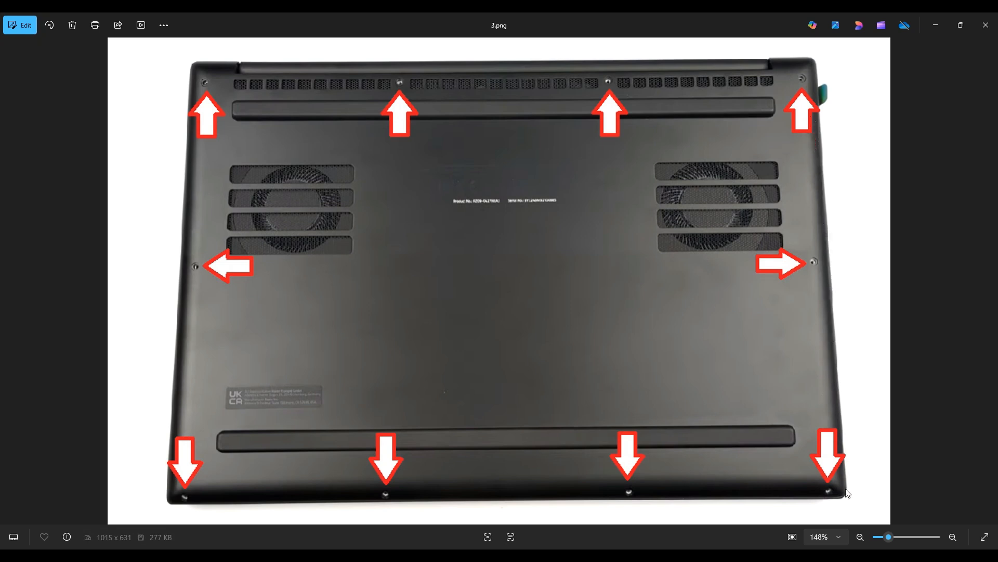
pyautogui.moveTo(229, 505)
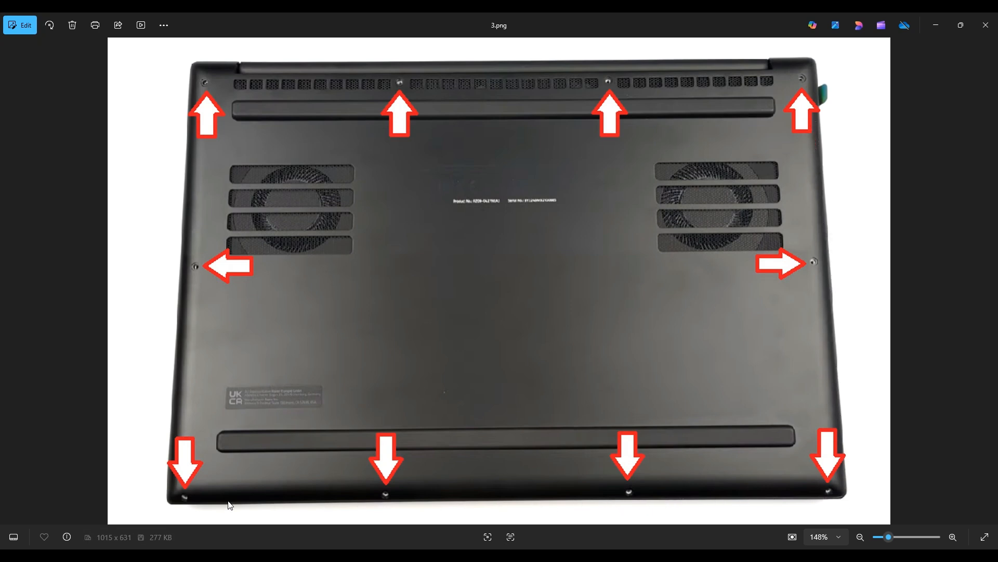
pyautogui.moveTo(782, 200)
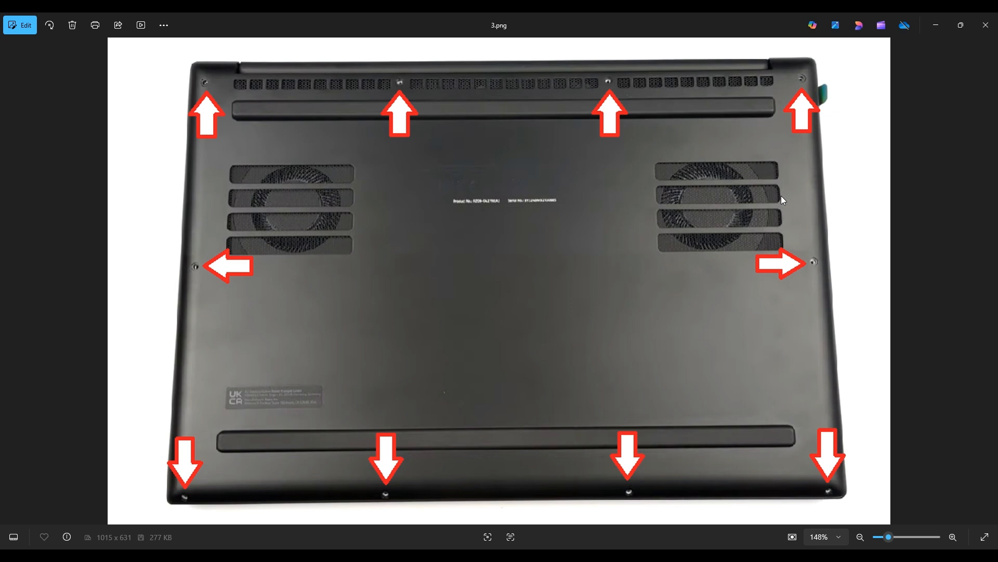
pyautogui.moveTo(801, 83)
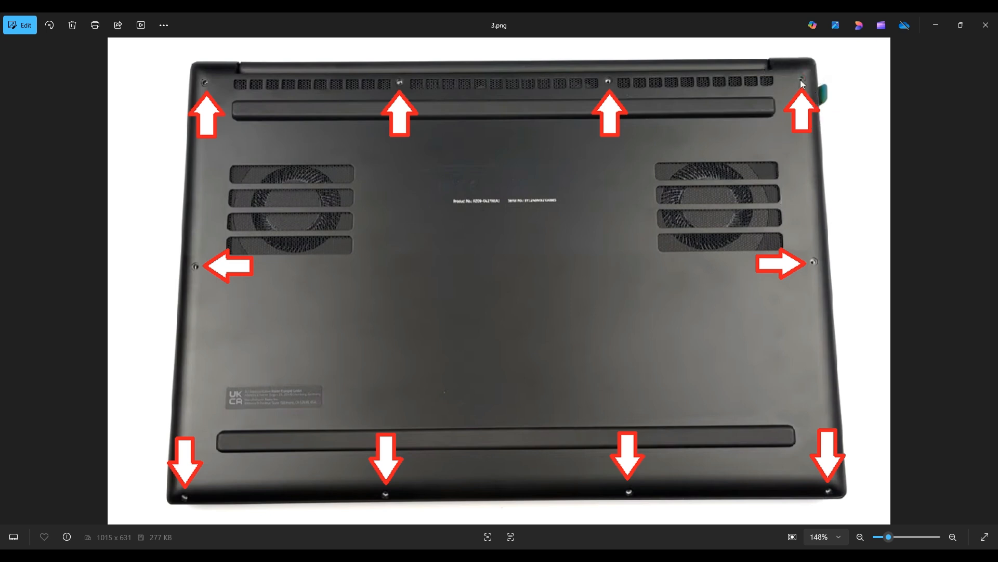
pyautogui.moveTo(823, 81)
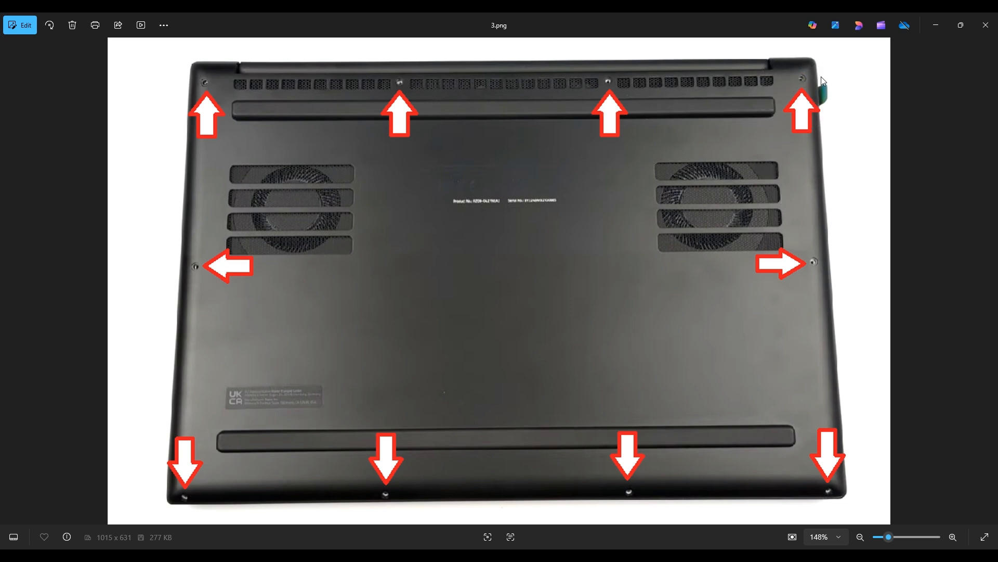
pyautogui.moveTo(826, 335)
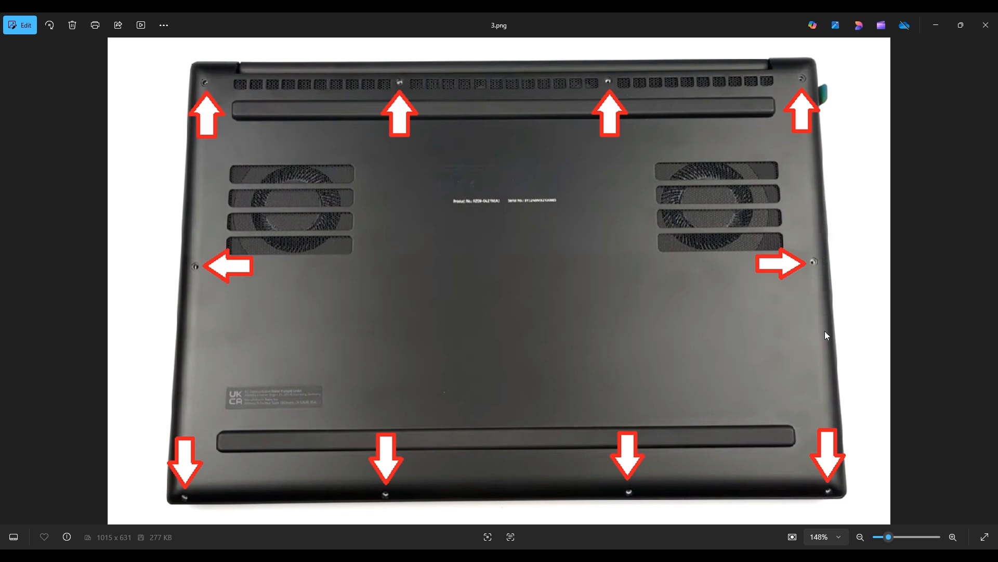
pyautogui.moveTo(240, 70)
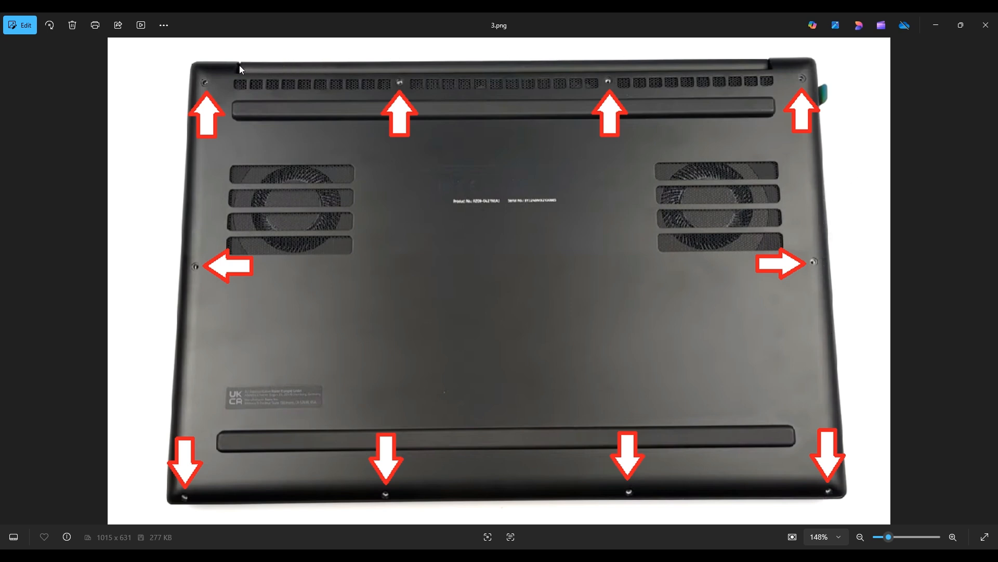
pyautogui.moveTo(181, 302)
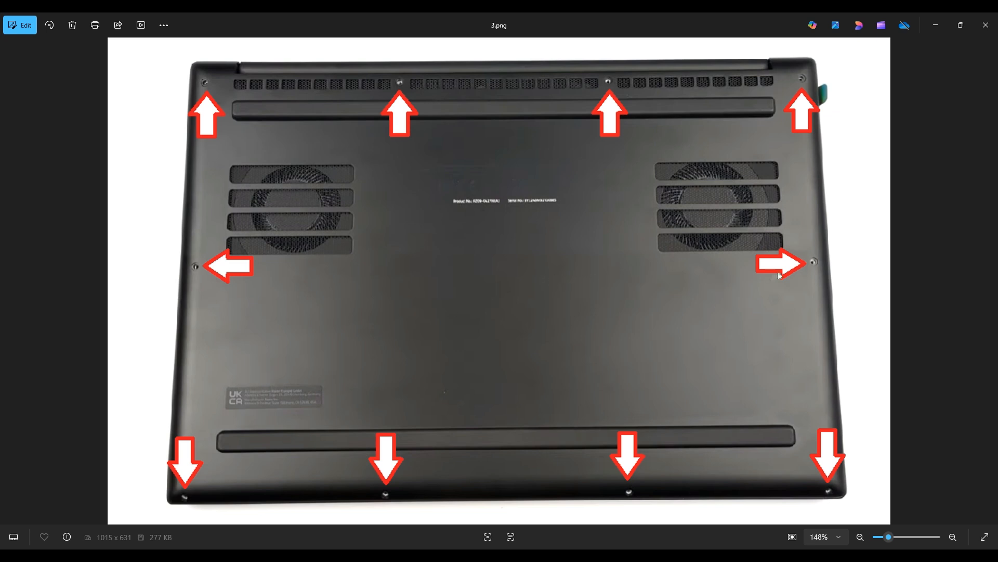
pyautogui.moveTo(771, 239)
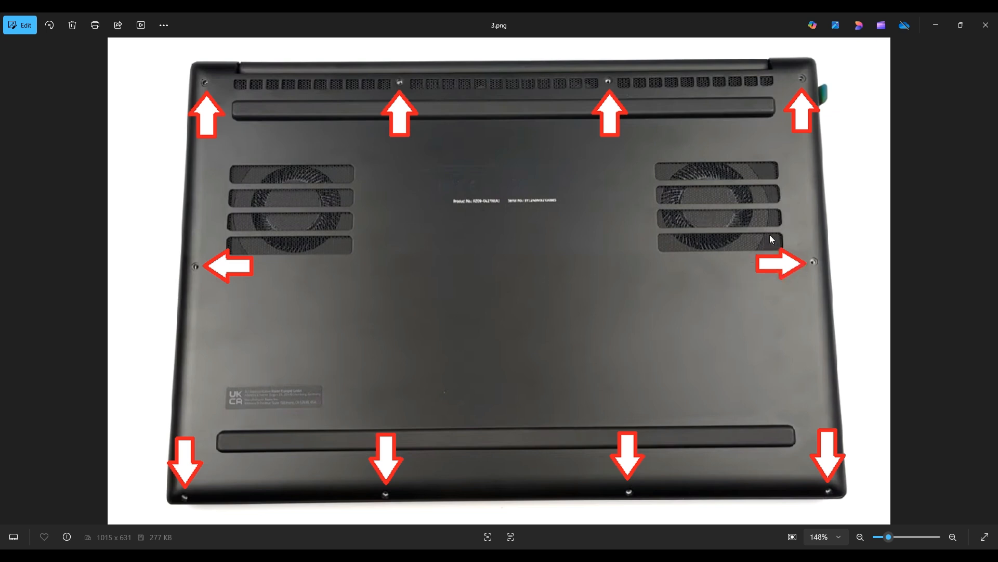
pyautogui.moveTo(821, 124)
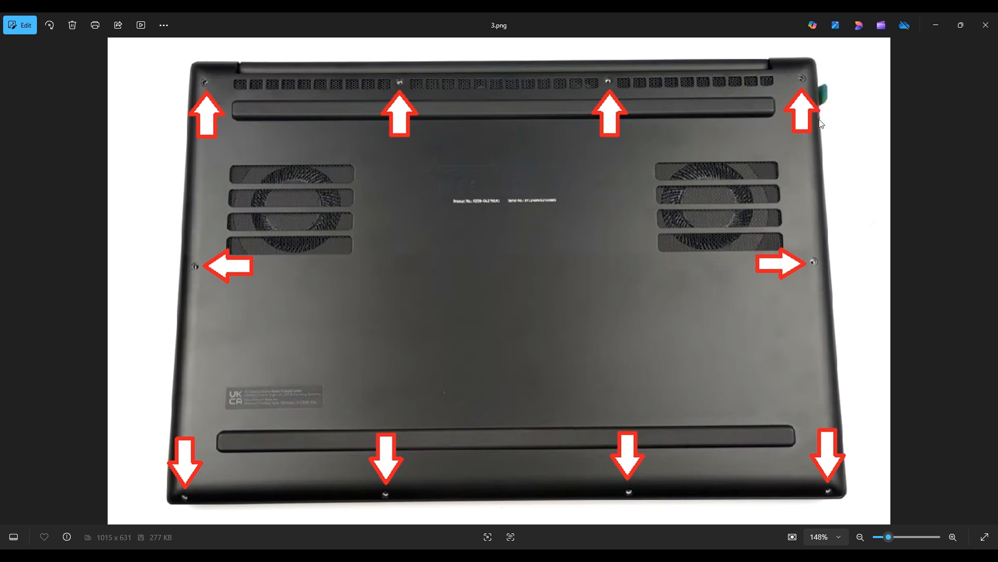
pyautogui.moveTo(842, 281)
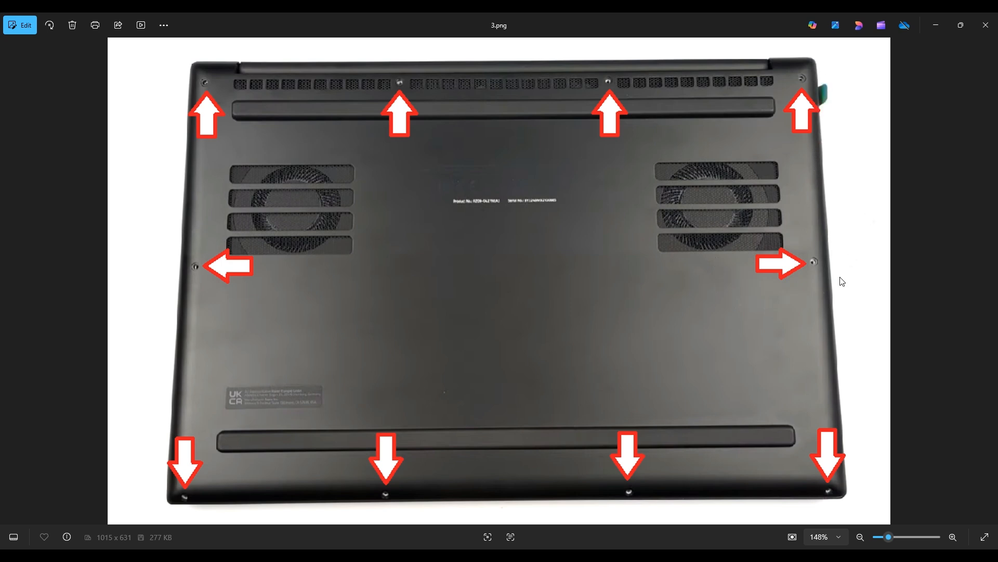
pyautogui.moveTo(778, 504)
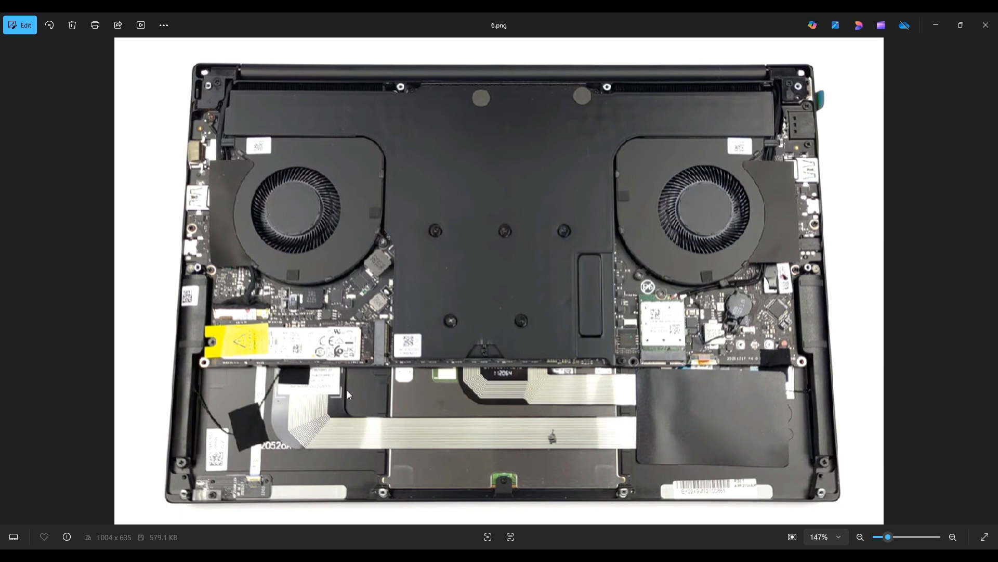
pyautogui.moveTo(462, 326)
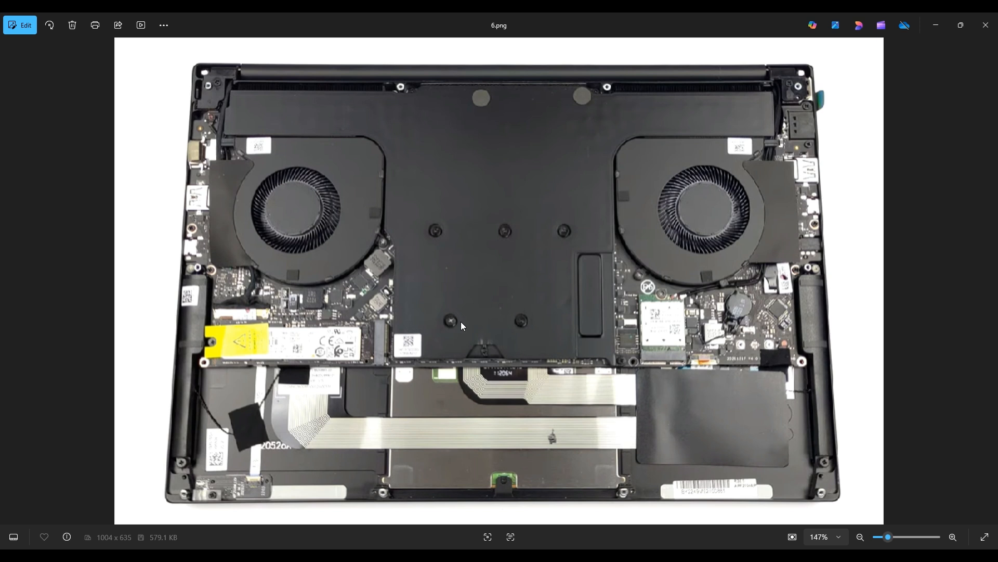
pyautogui.moveTo(210, 340)
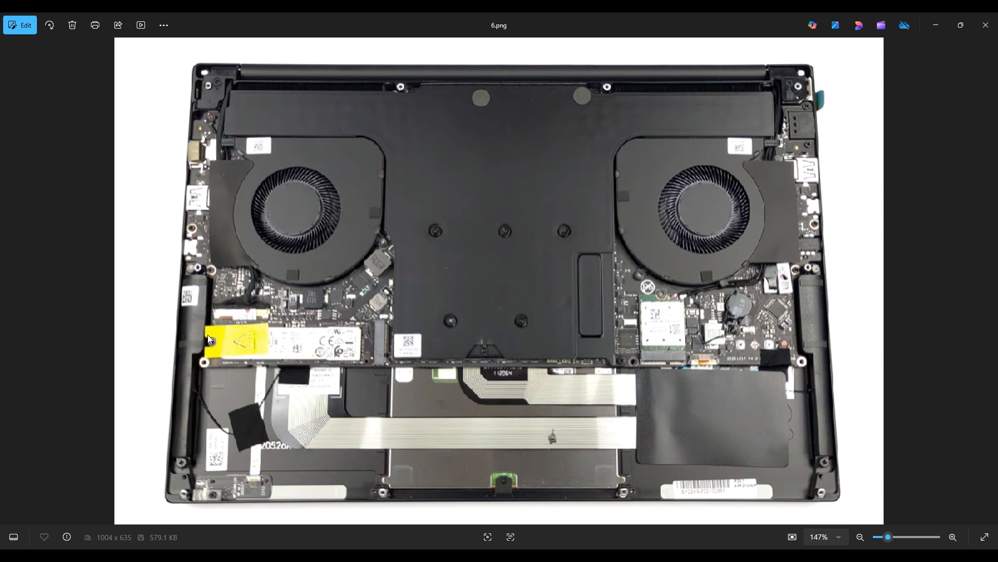
pyautogui.moveTo(349, 347)
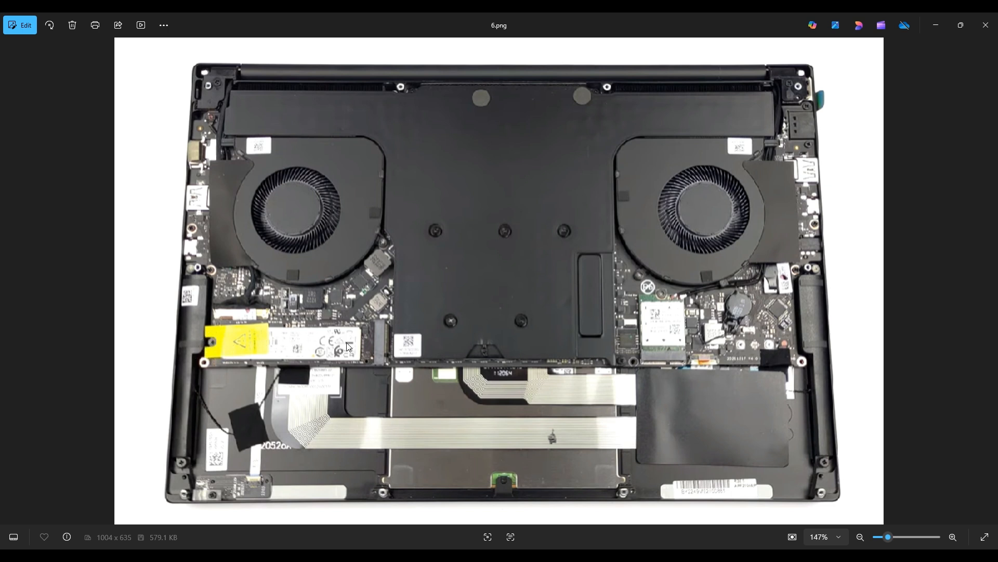
pyautogui.moveTo(256, 357)
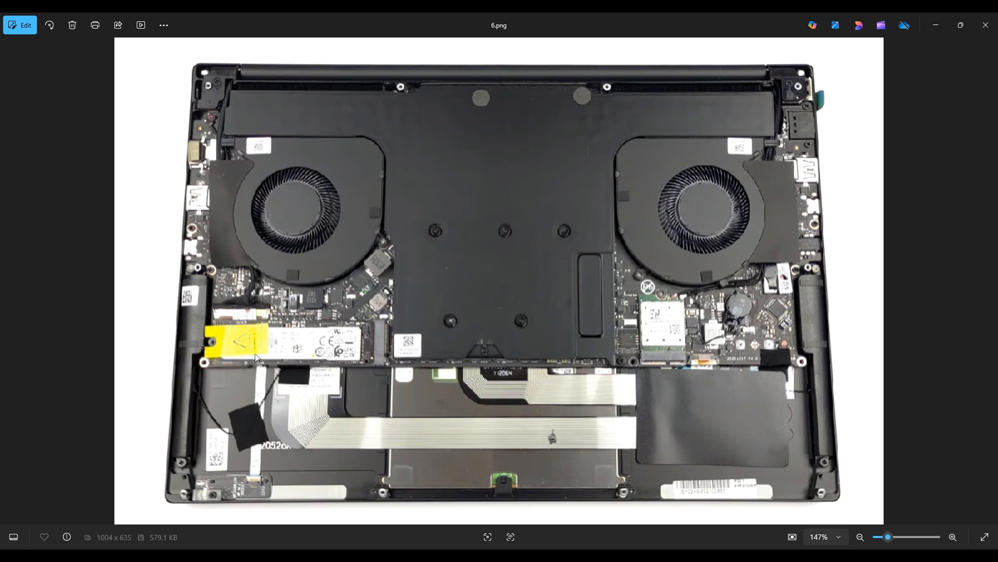
pyautogui.moveTo(284, 351)
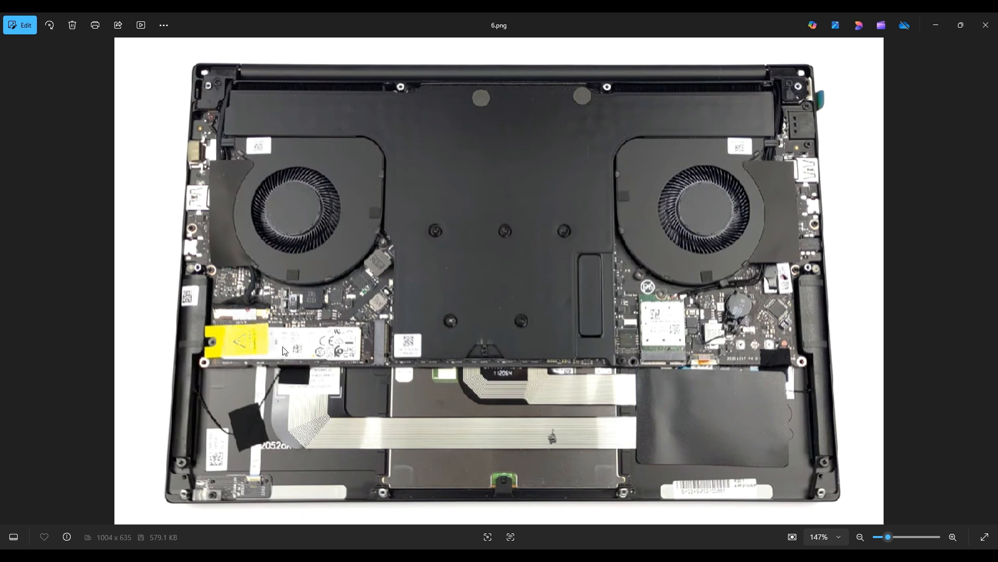
pyautogui.moveTo(271, 348)
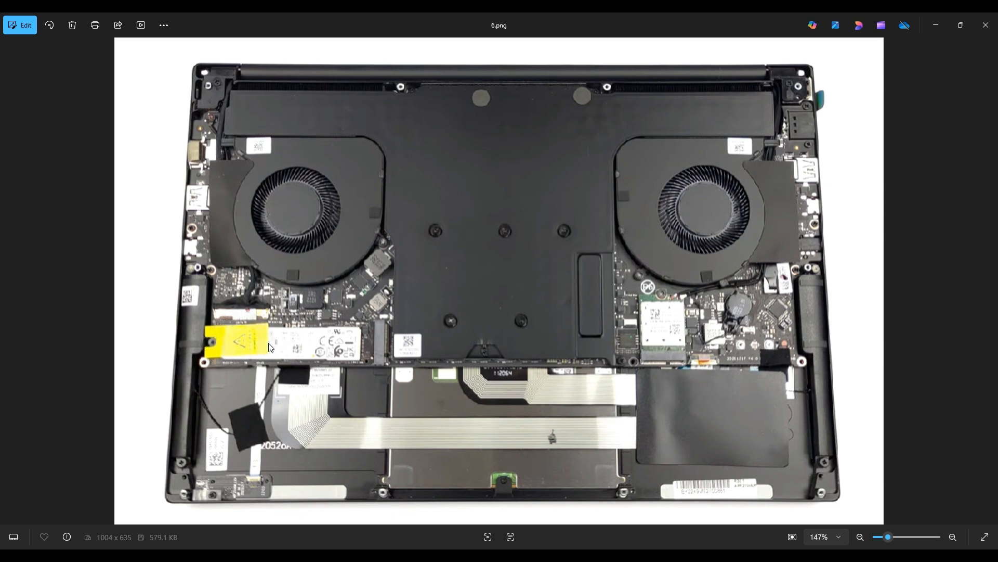
pyautogui.moveTo(297, 358)
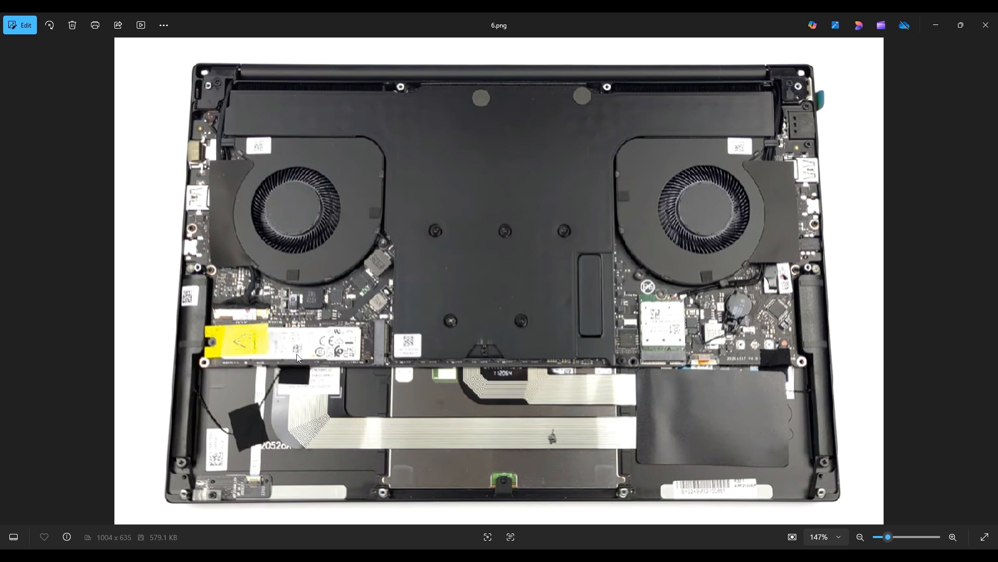
pyautogui.moveTo(283, 365)
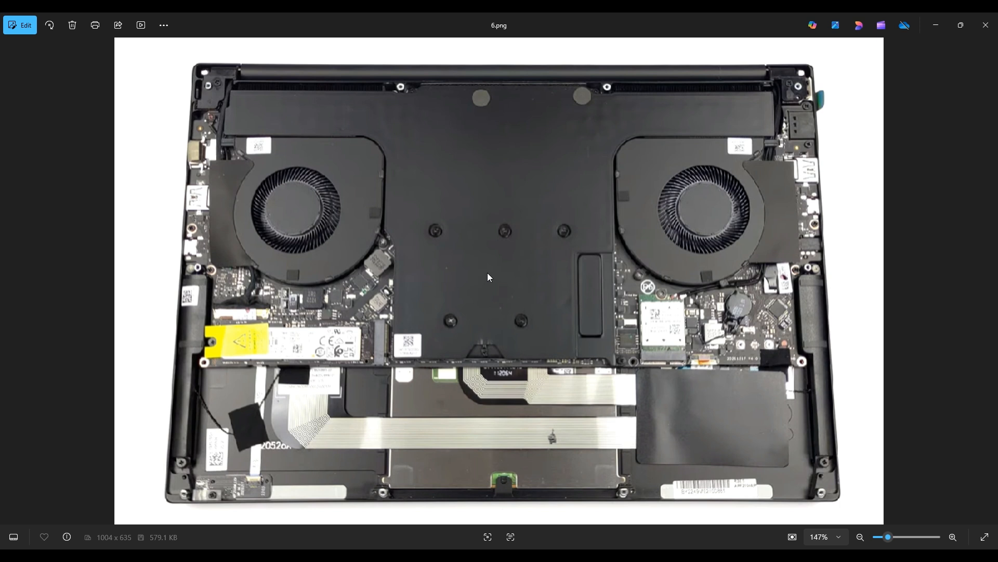
pyautogui.moveTo(248, 317)
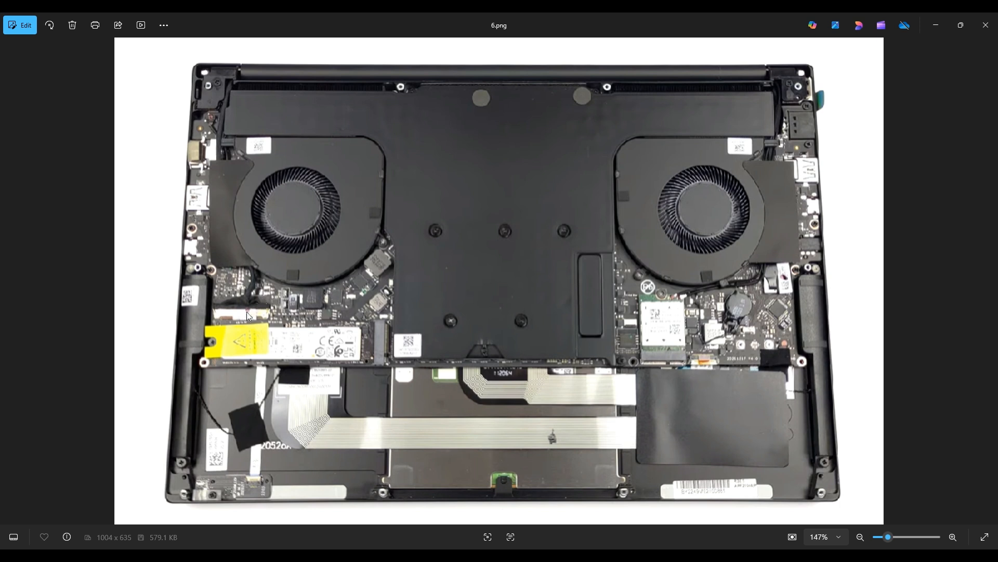
pyautogui.moveTo(303, 391)
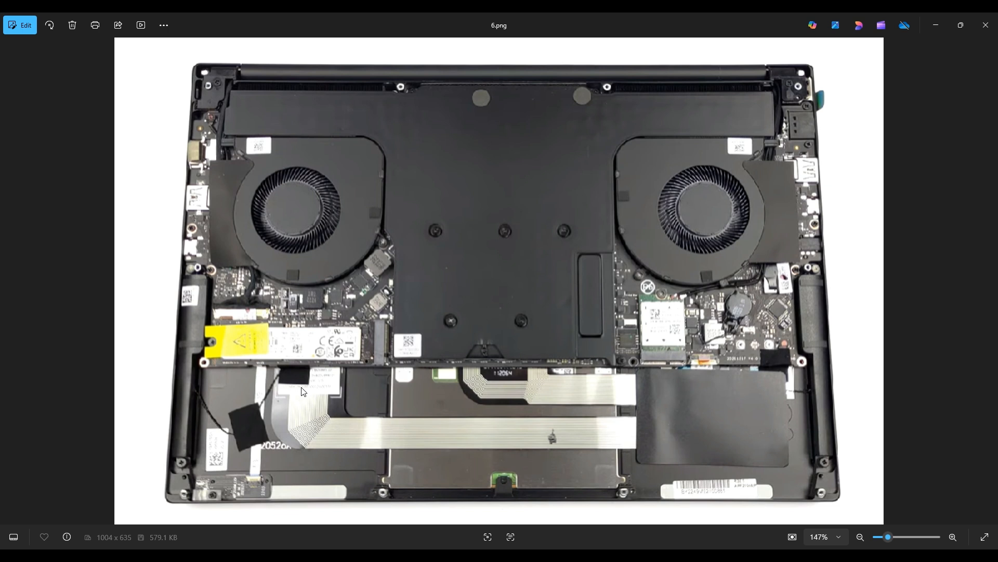